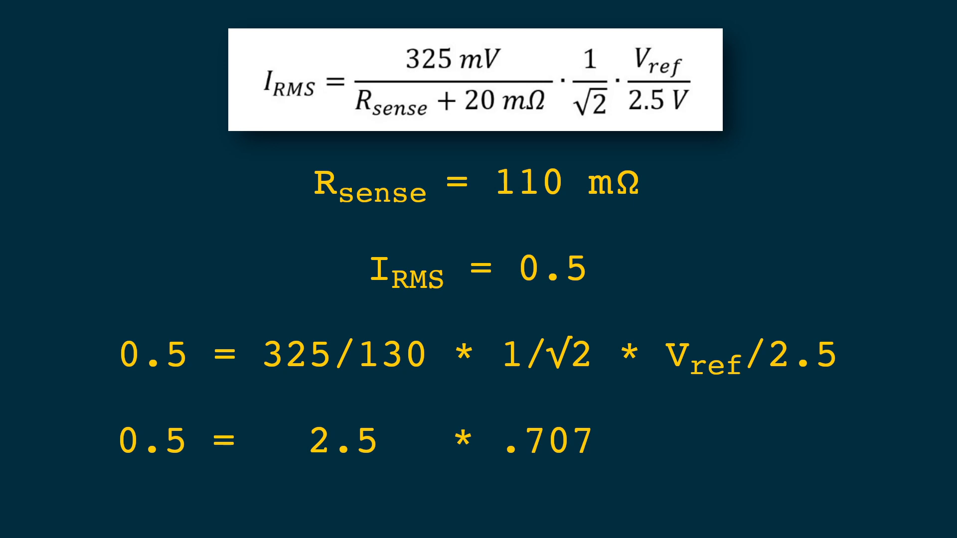
Finish the equation with '* V_ref/2.5' and submit it, giving x ≈ 0.7071
{"action": "type", "text": "* V_ref/2.5"}
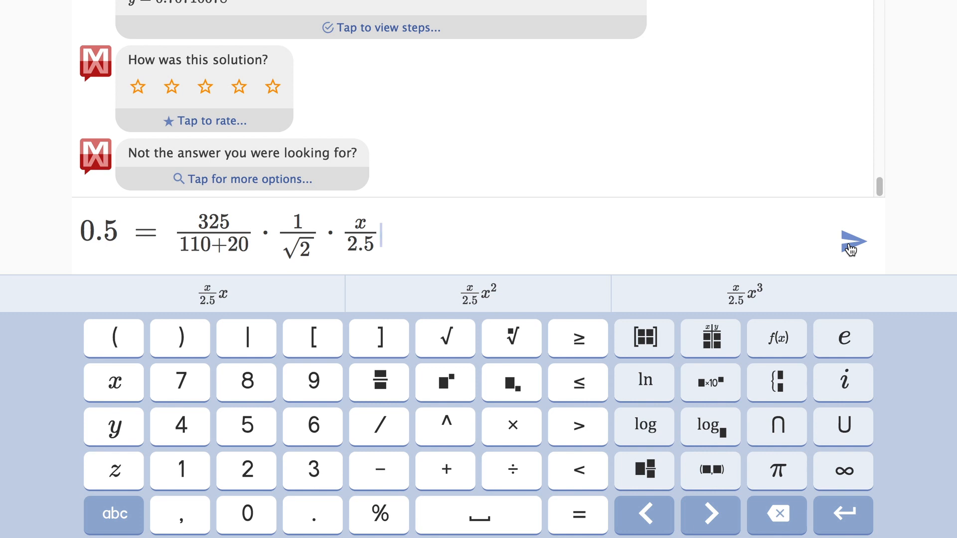
{"action": "left_click", "coordinate": [850, 240]}
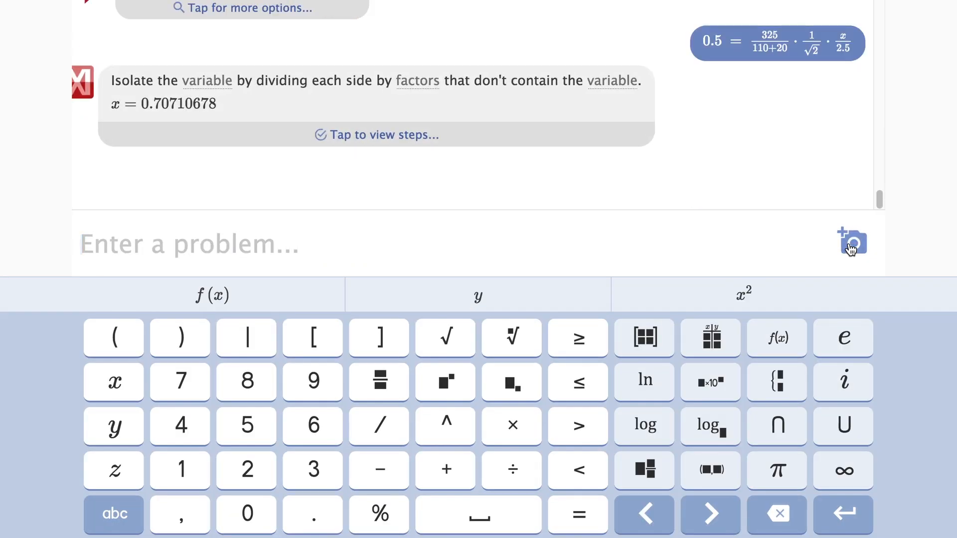